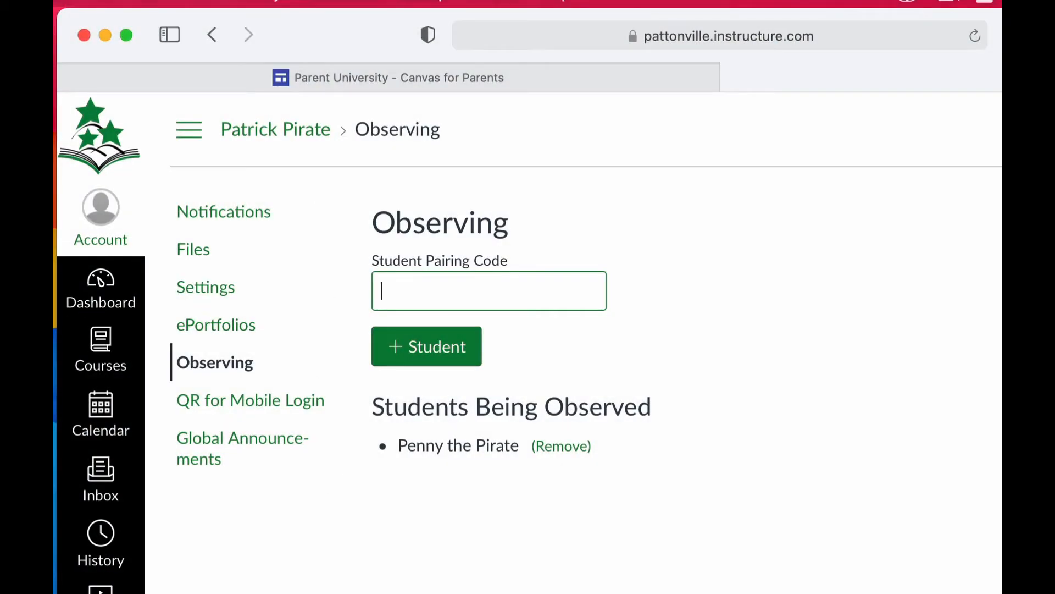
mouse_move(383, 270)
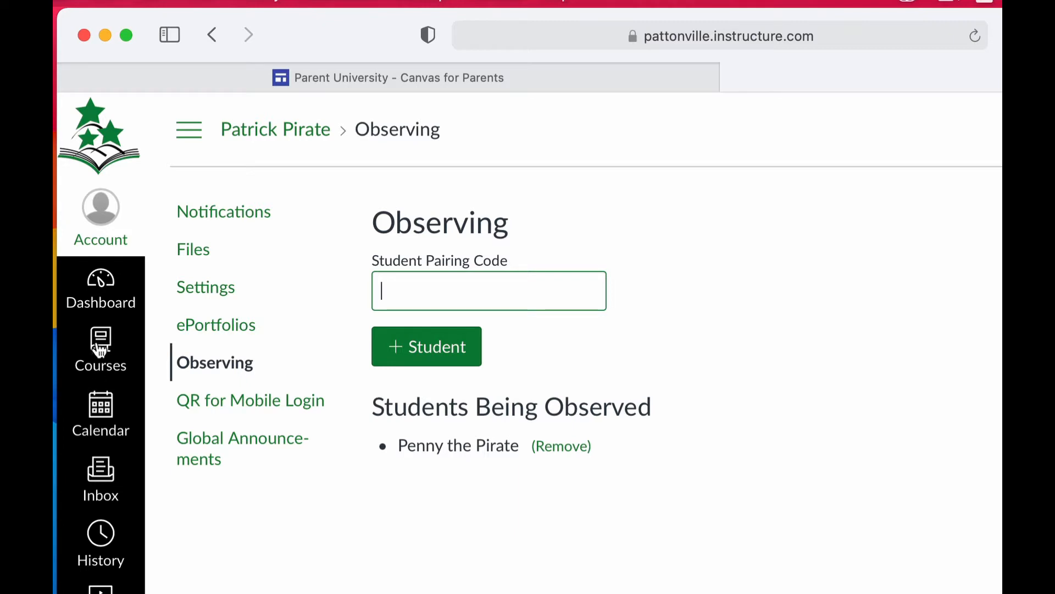
Show the Dashboard and browse Penny the Pirate's course cards.
left_click(100, 289)
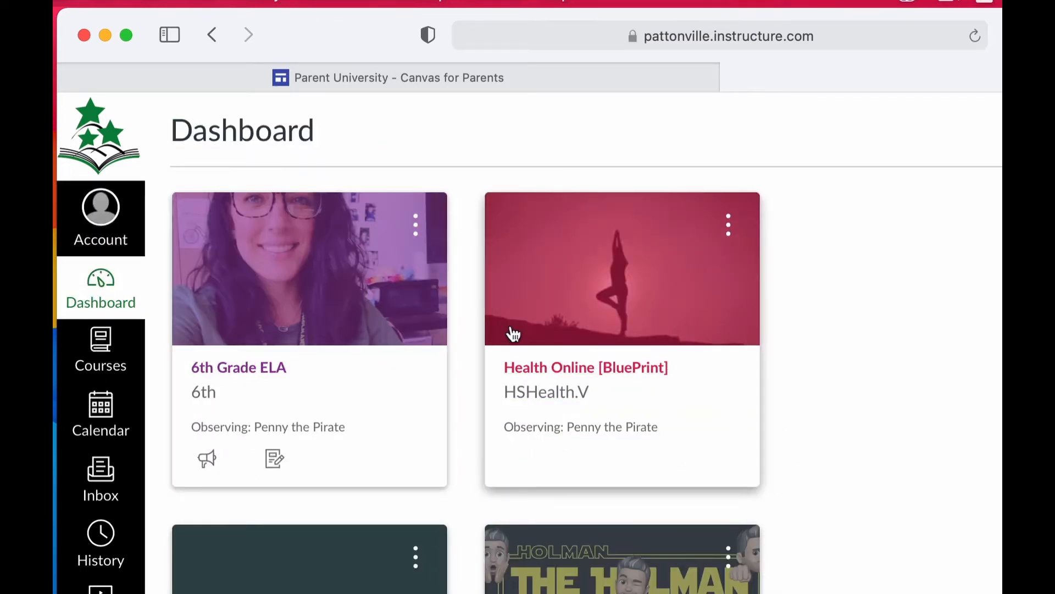
scroll("down", 3)
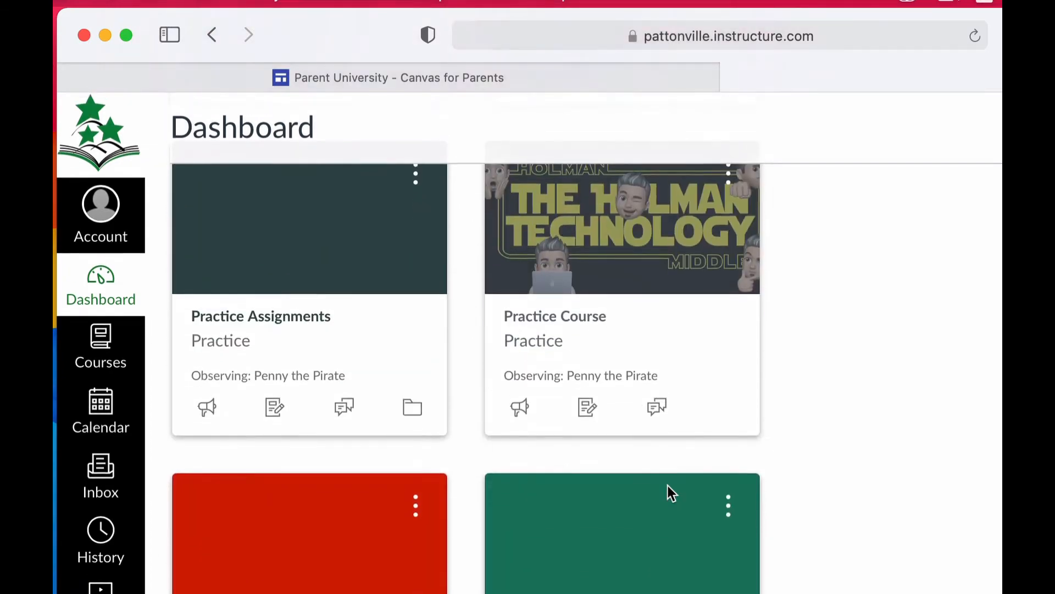
scroll("down", 3)
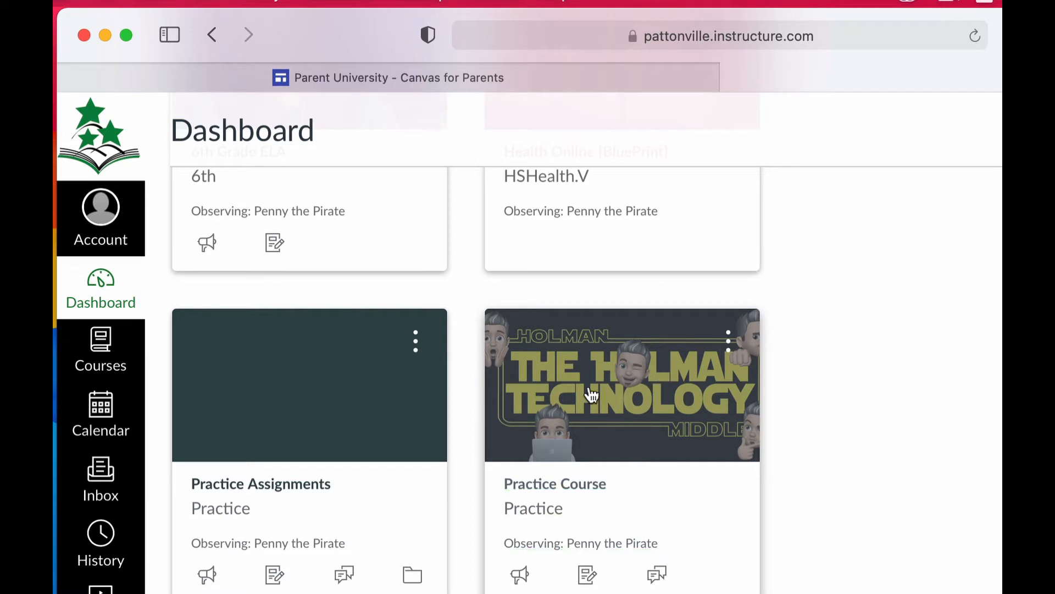
Open the Practice Course home page and scroll through its recent announcement.
left_click(621, 384)
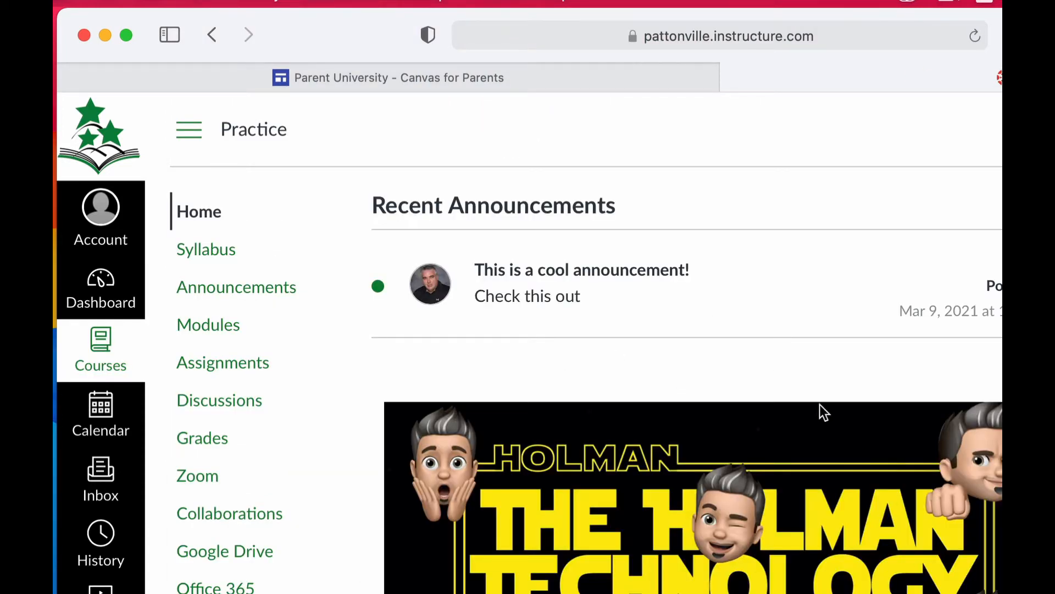
scroll("down", 3)
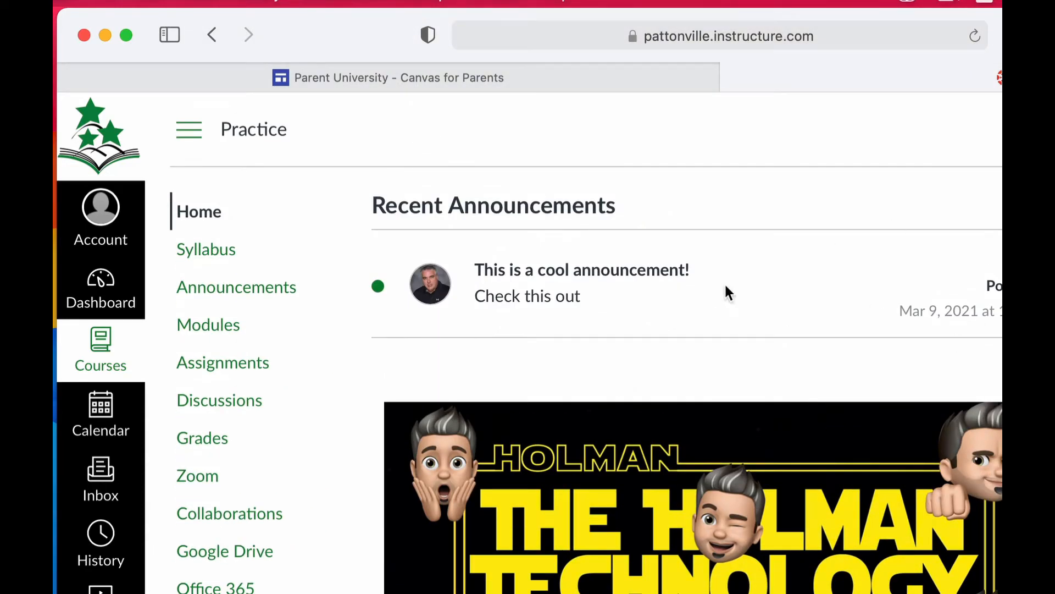
mouse_move(207, 250)
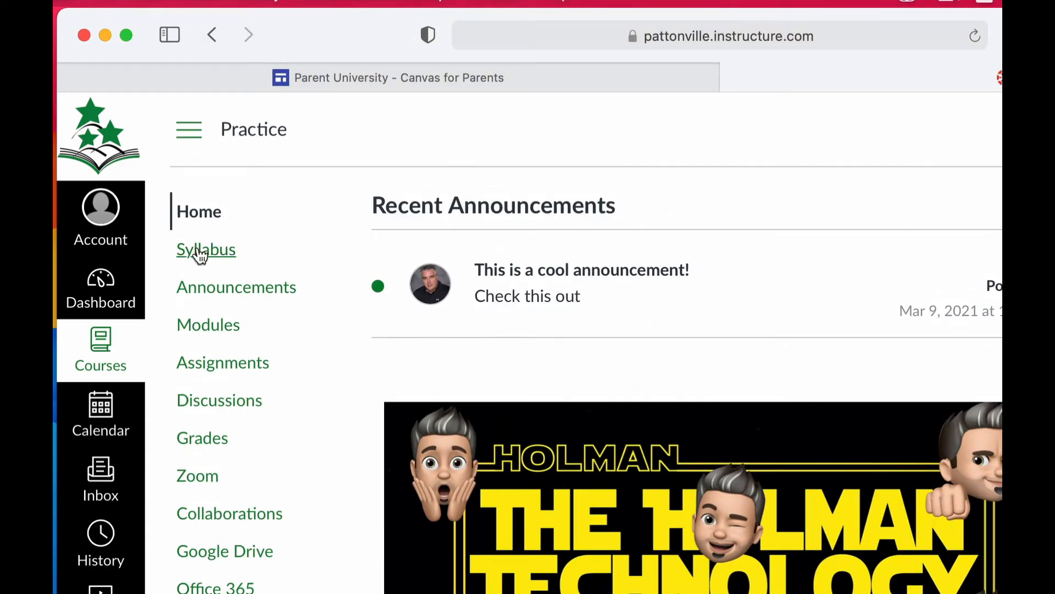
mouse_move(219, 310)
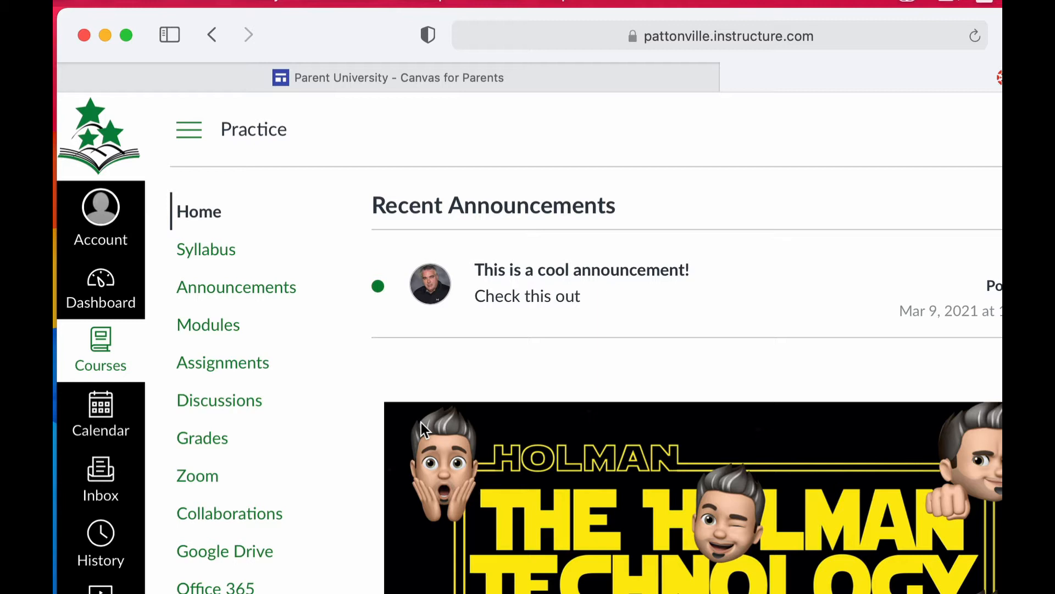
mouse_move(400, 453)
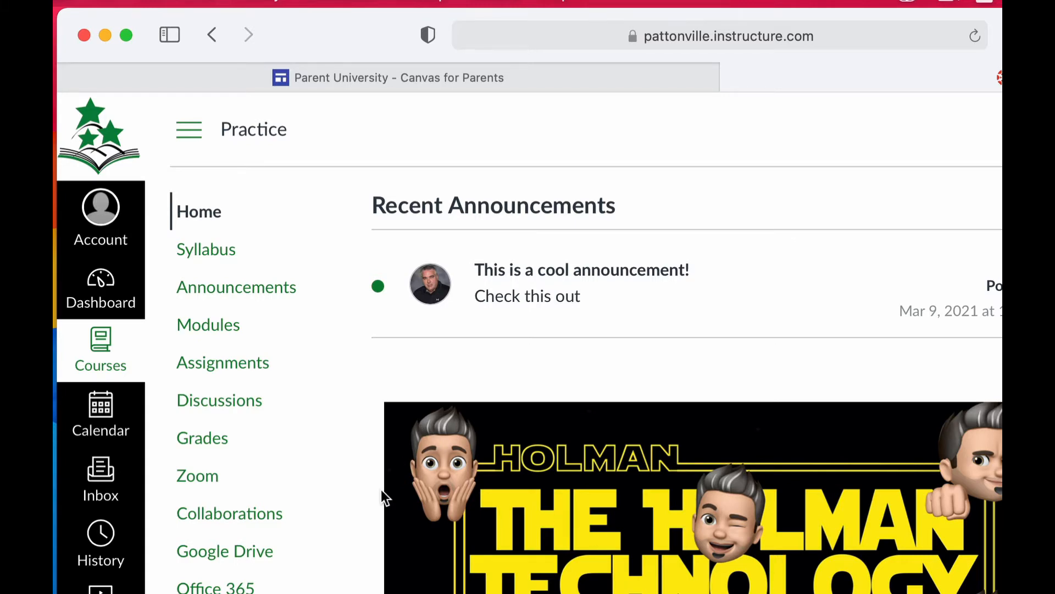
Open Practice Course Grades and review the assignment scores and 95.68% (A) total.
left_click(201, 437)
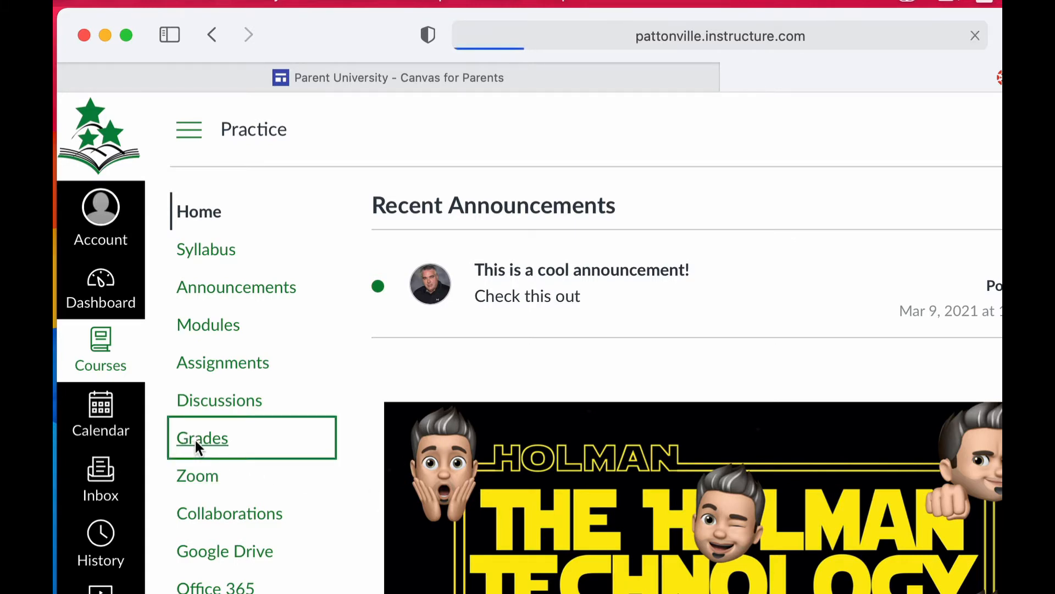
left_click(202, 437)
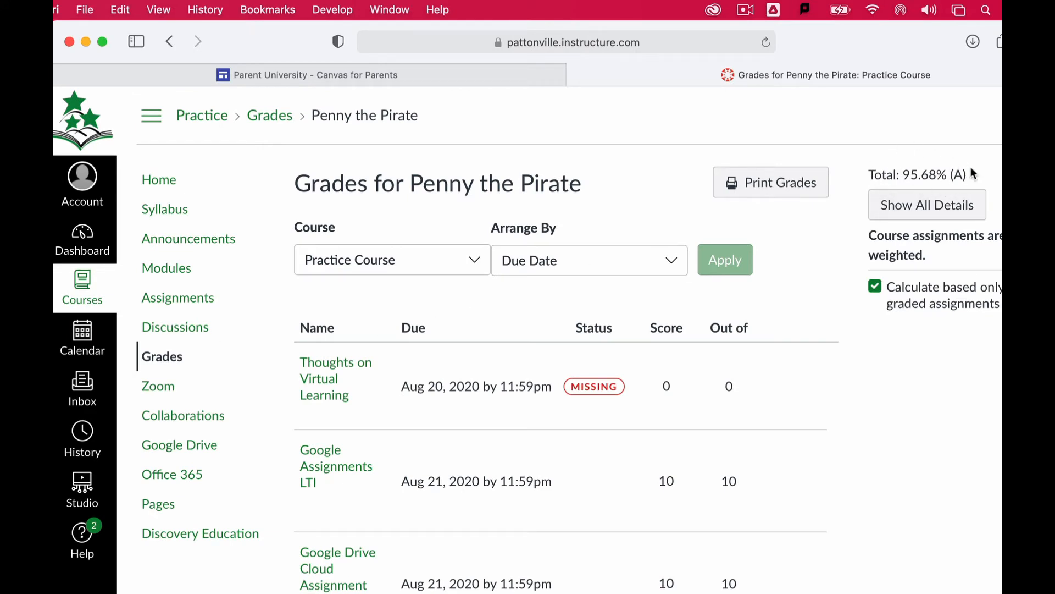
mouse_move(939, 174)
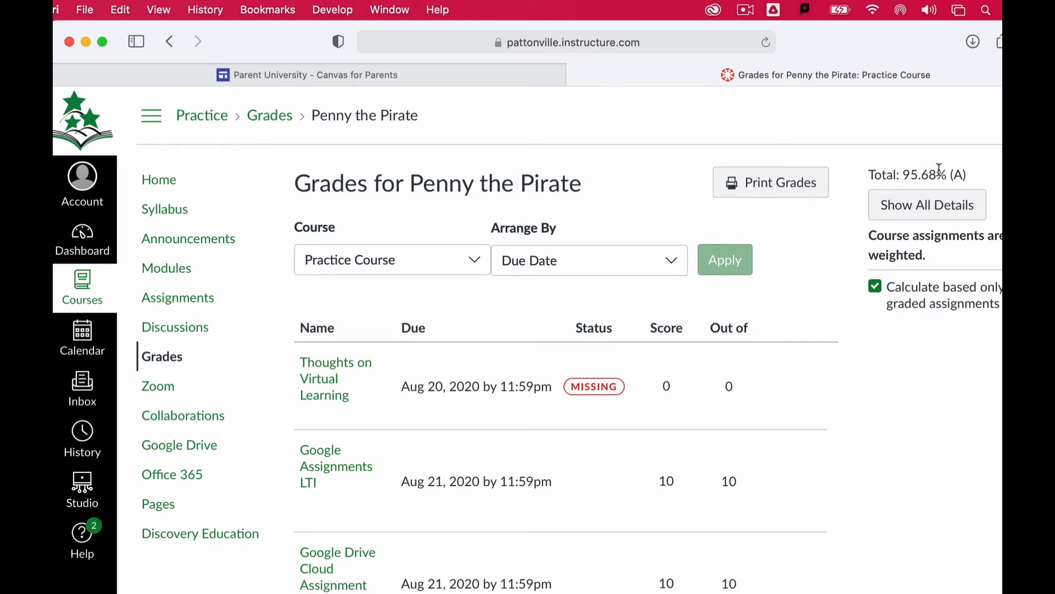
scroll("down", 3)
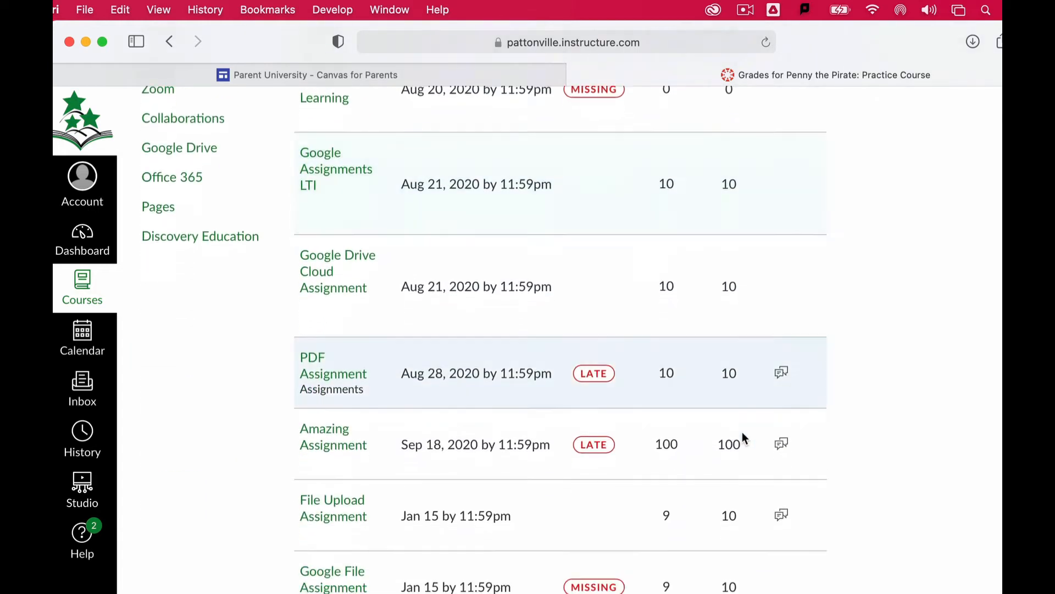
scroll("down", 3)
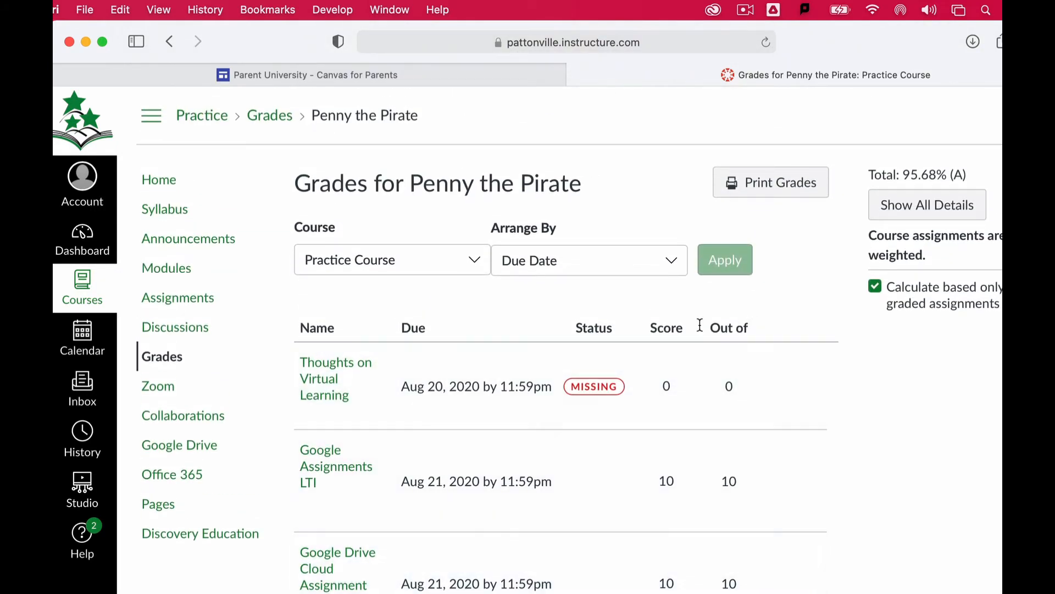
scroll("down", 3)
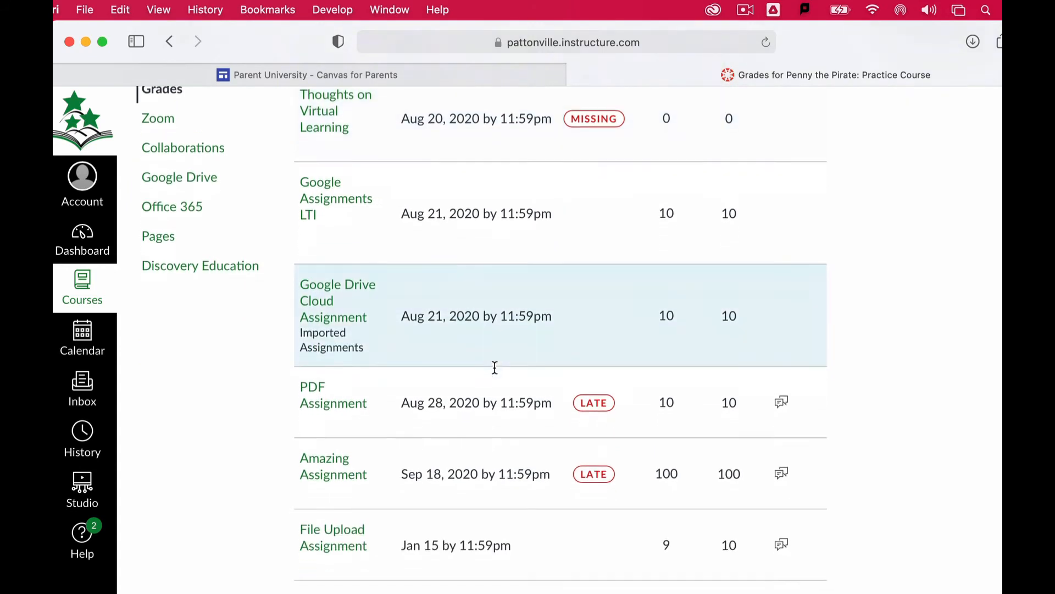
scroll("down", 3)
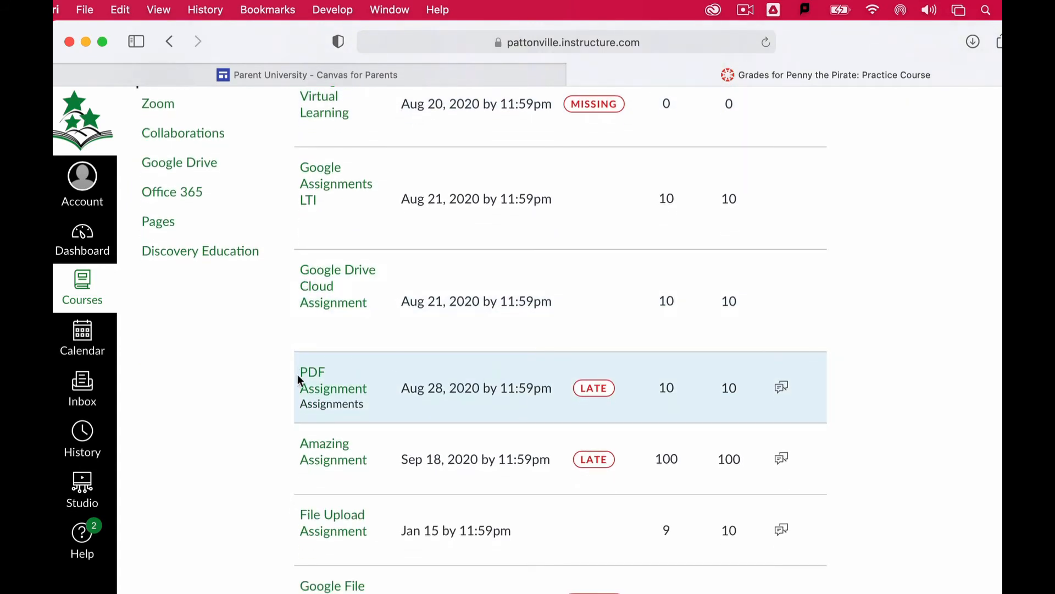
View PDF Assignment's late submission, 10/10 grade and comments, then return to grades.
left_click(333, 388)
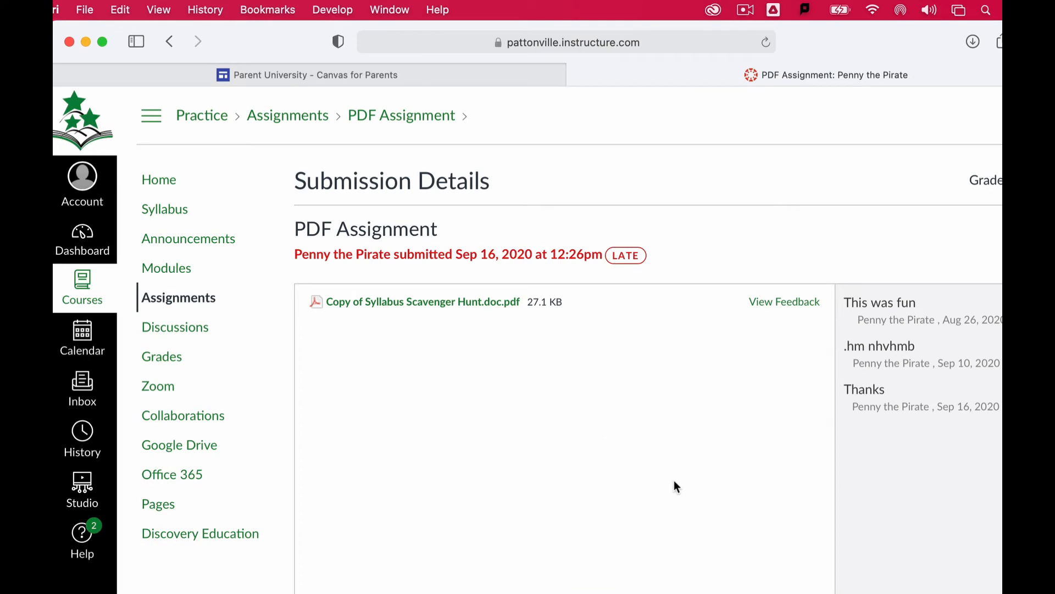
mouse_move(506, 264)
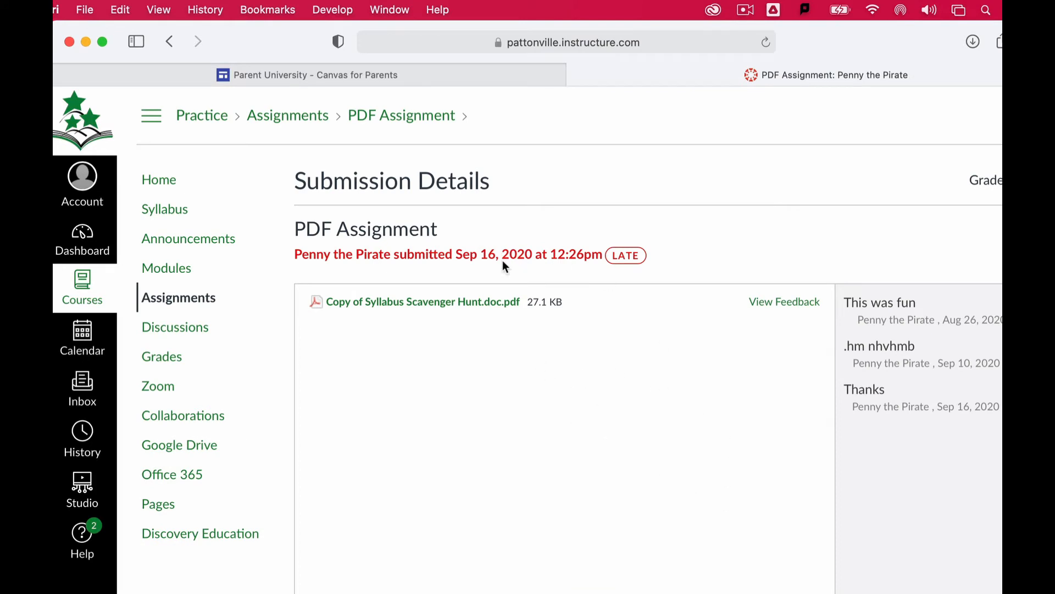
mouse_move(431, 310)
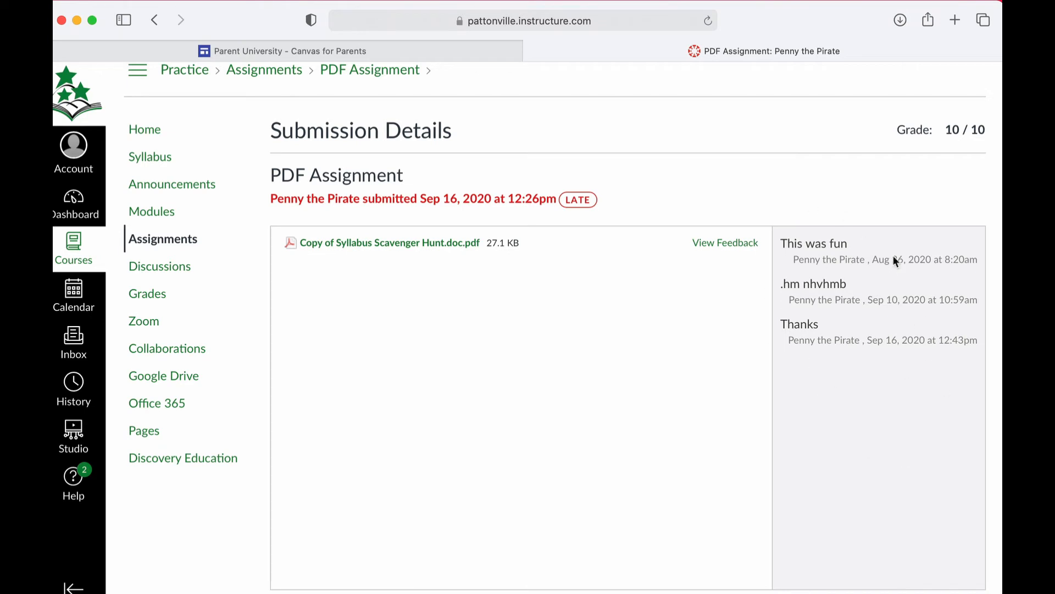
scroll("down", 3)
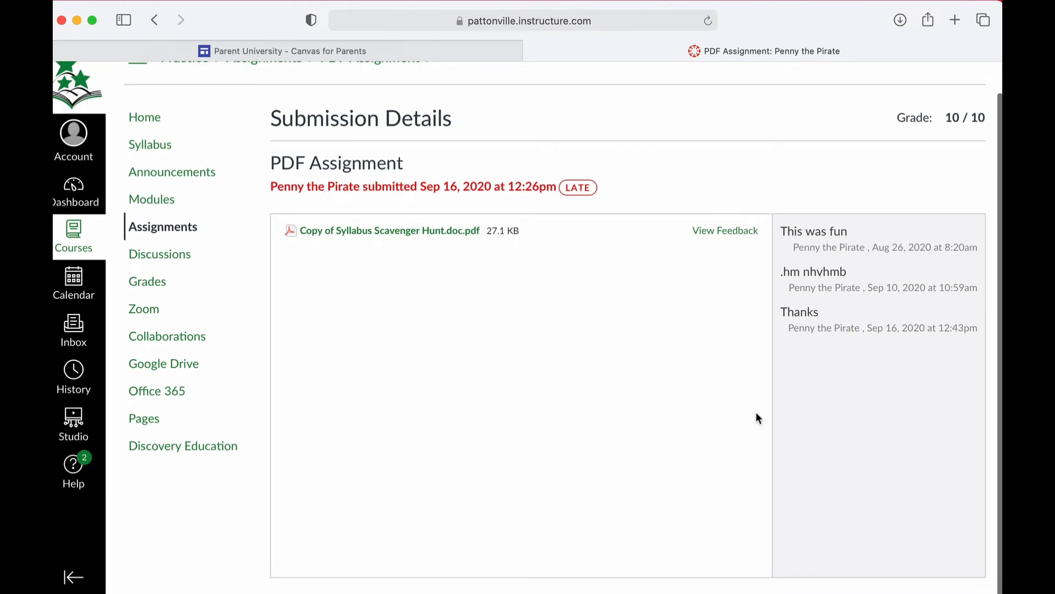
left_click(153, 20)
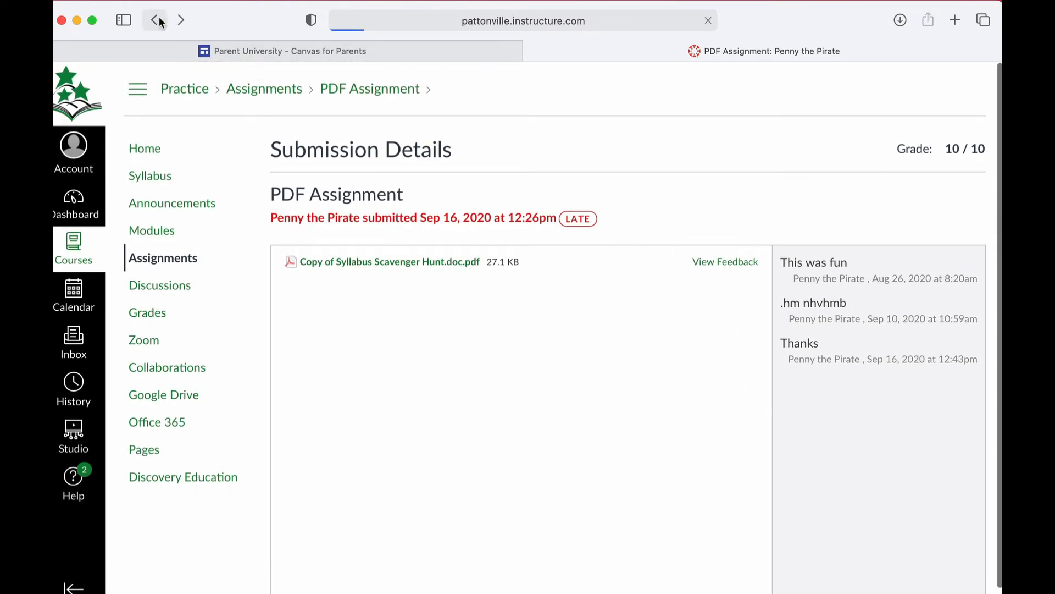
left_click(154, 21)
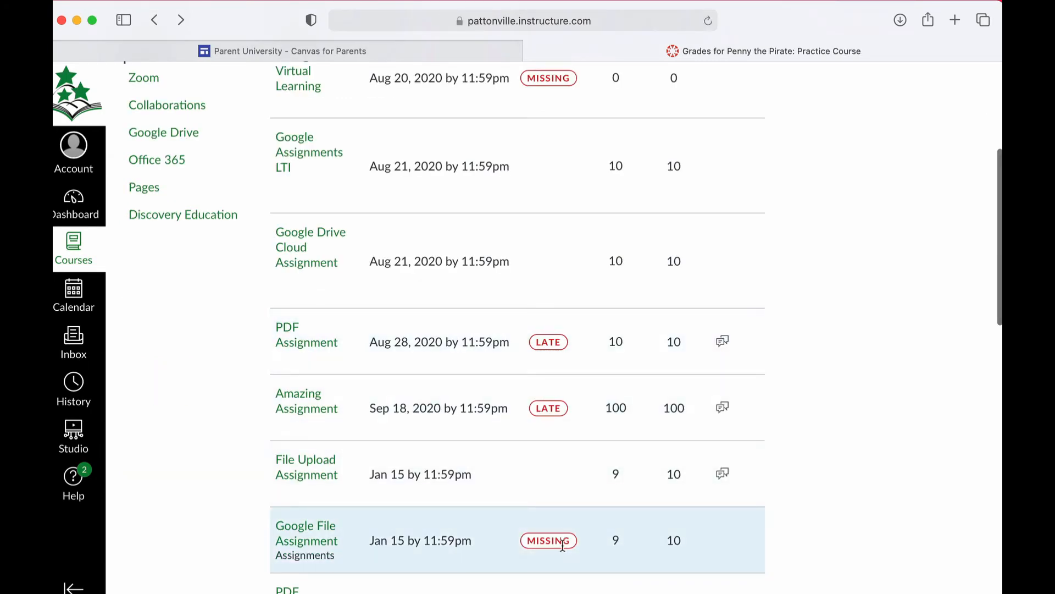
scroll("down", 3)
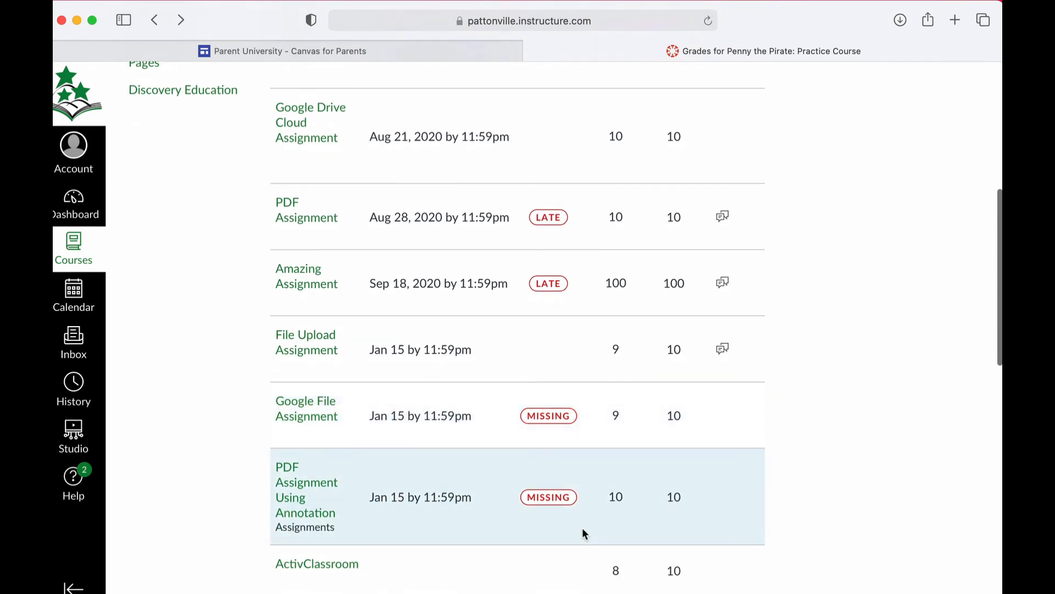
scroll("down", 3)
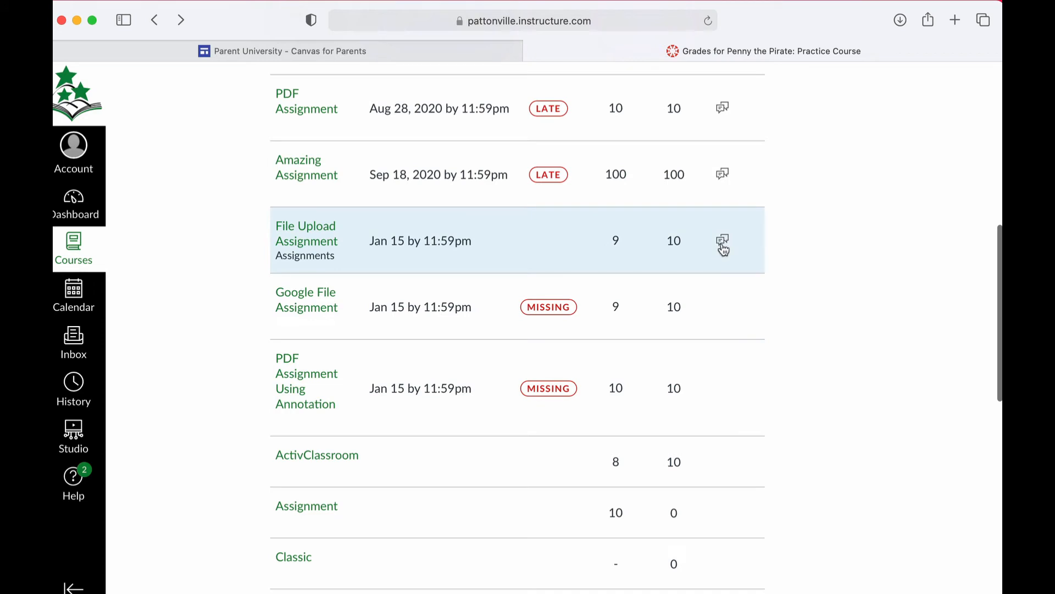
left_click(722, 241)
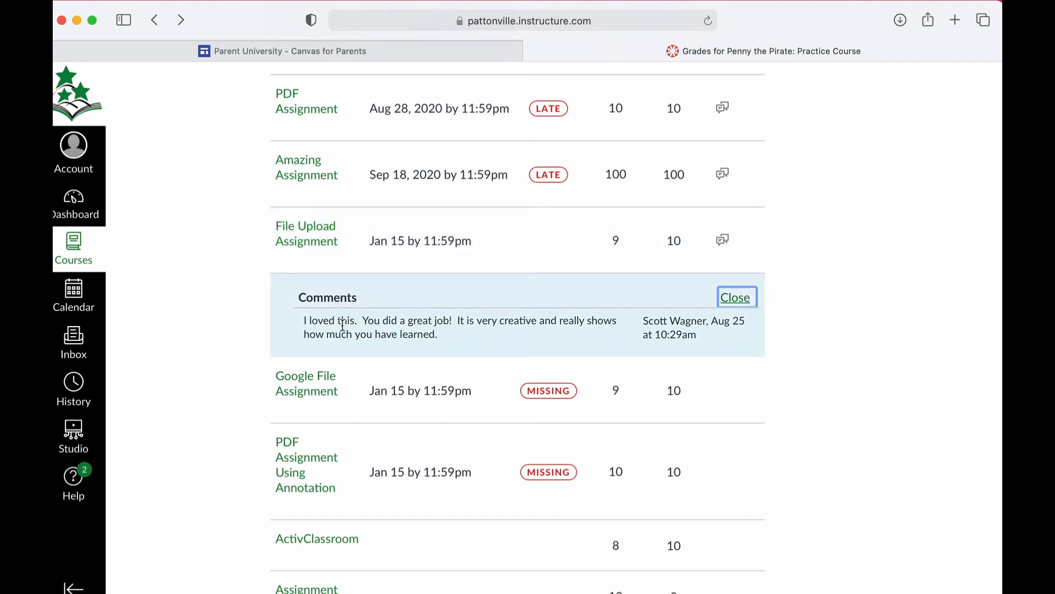
mouse_move(526, 341)
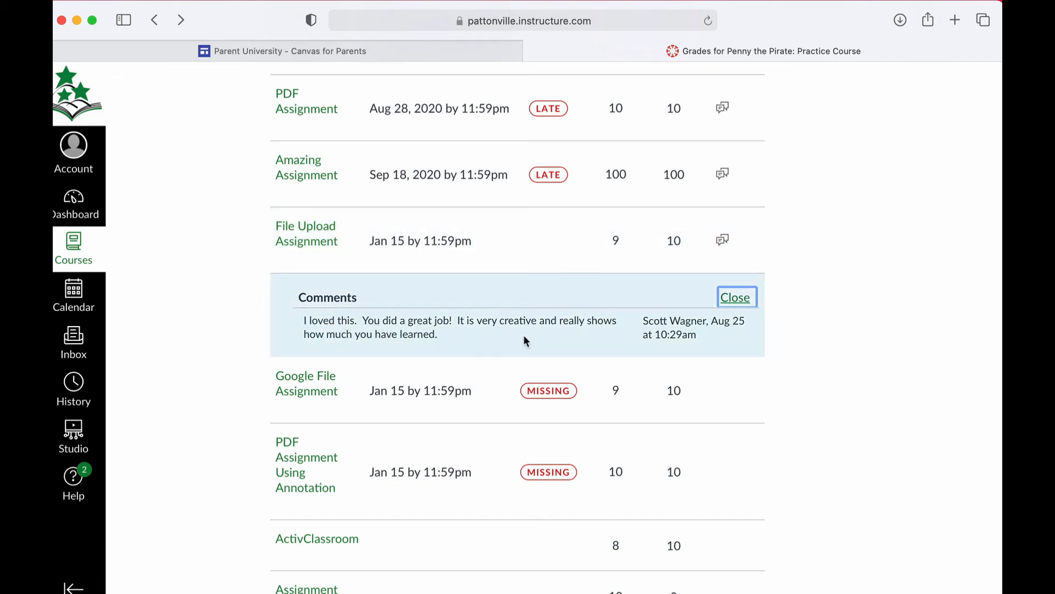
scroll("down", 3)
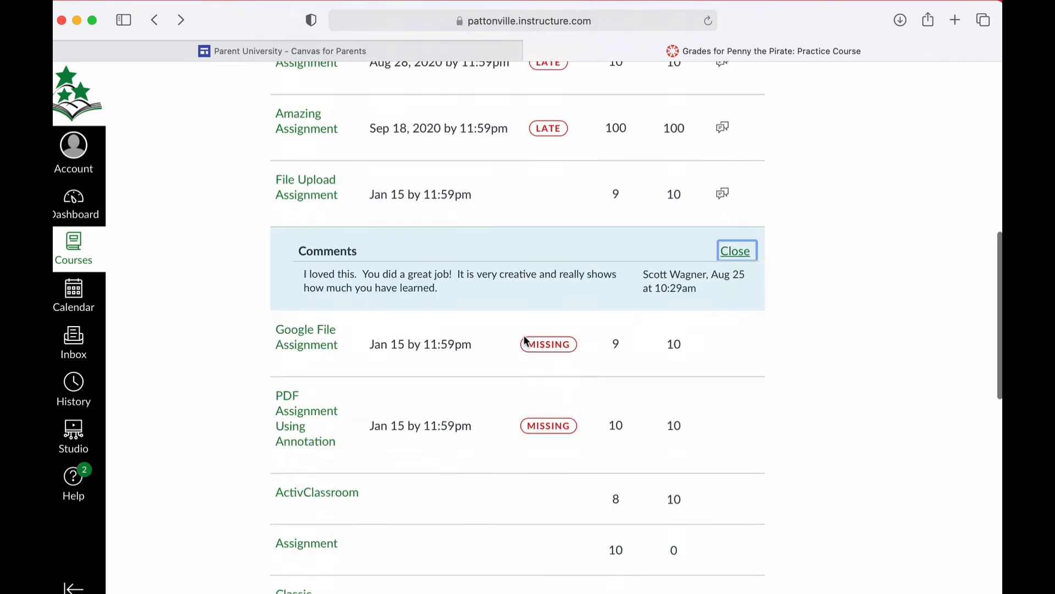
Scroll to the category totals: Assignments 95.43%, Imported Assignments 100%, Total 95.68%.
scroll("down", 3)
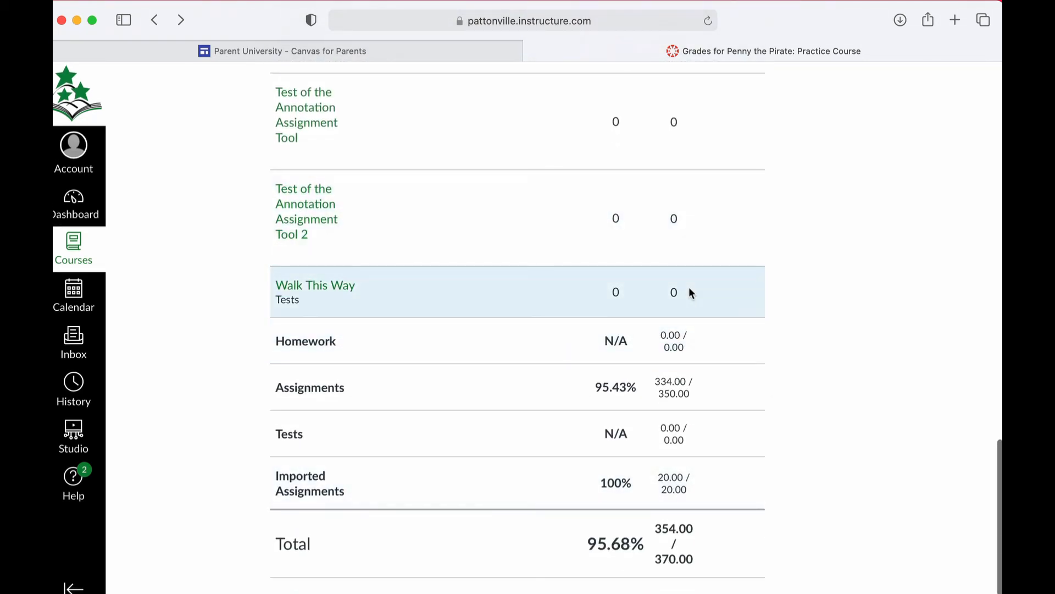
mouse_move(310, 355)
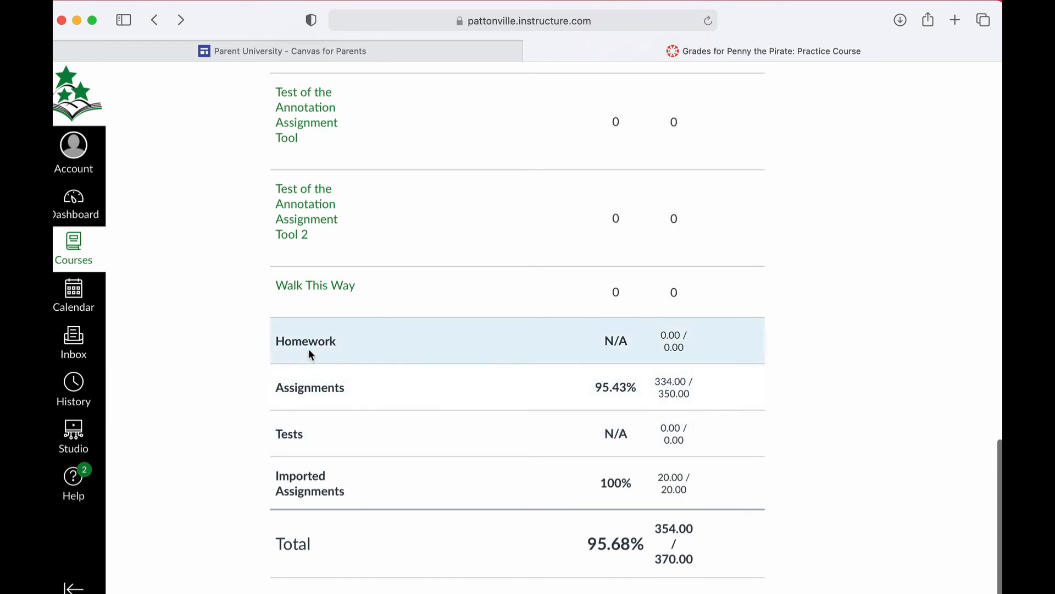
mouse_move(350, 417)
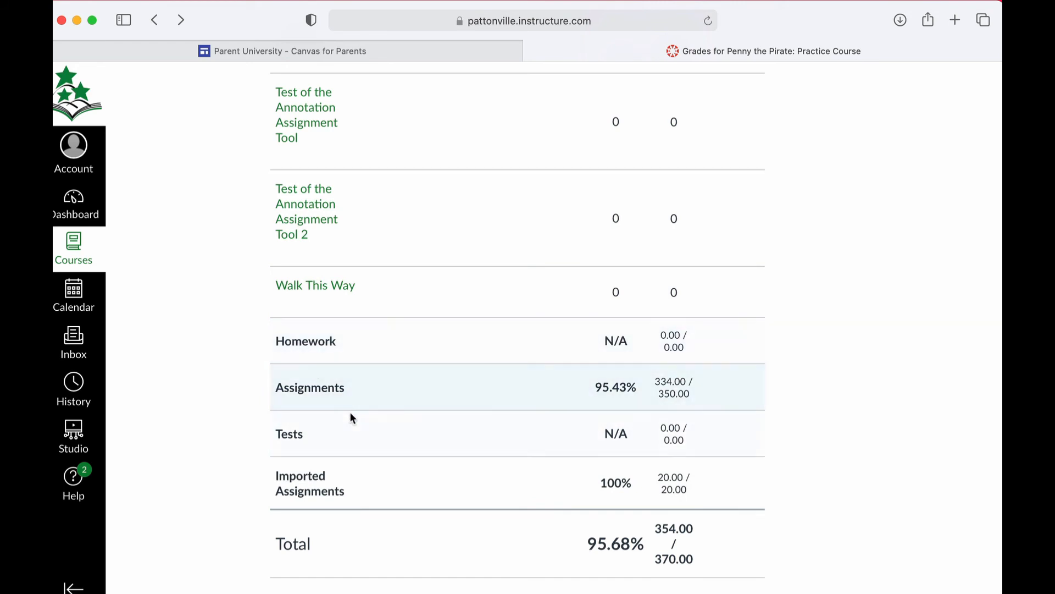
mouse_move(462, 383)
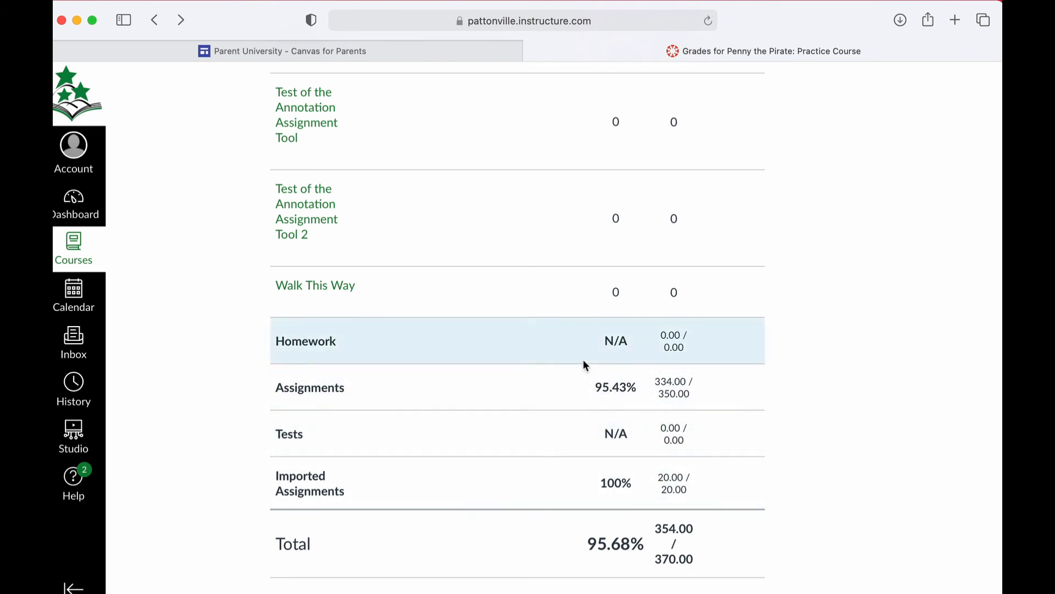
mouse_move(578, 371)
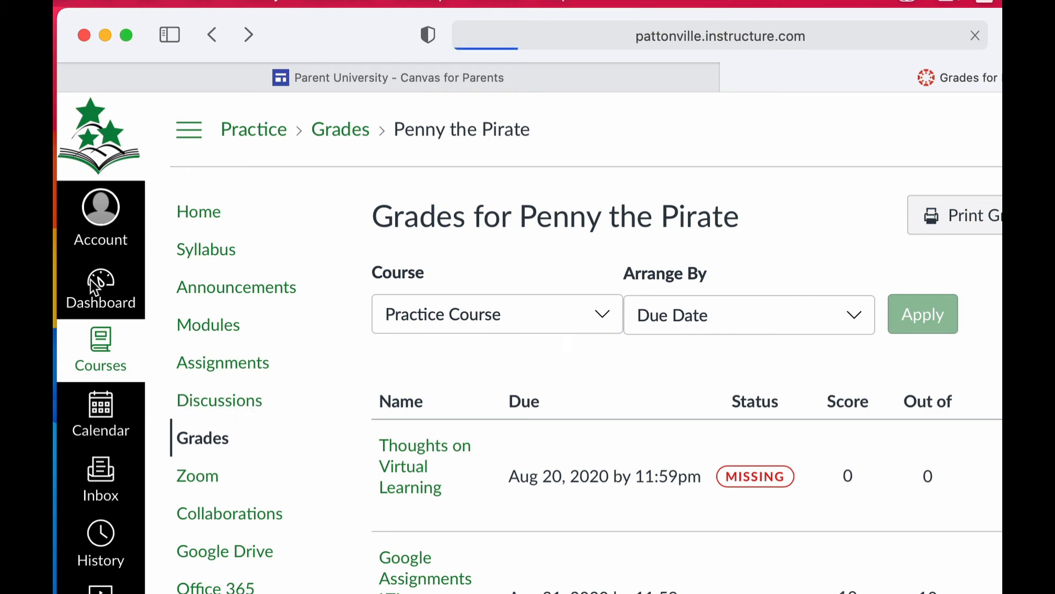
Open the Practice Assignments course grades and review its 92.78% total.
left_click(100, 293)
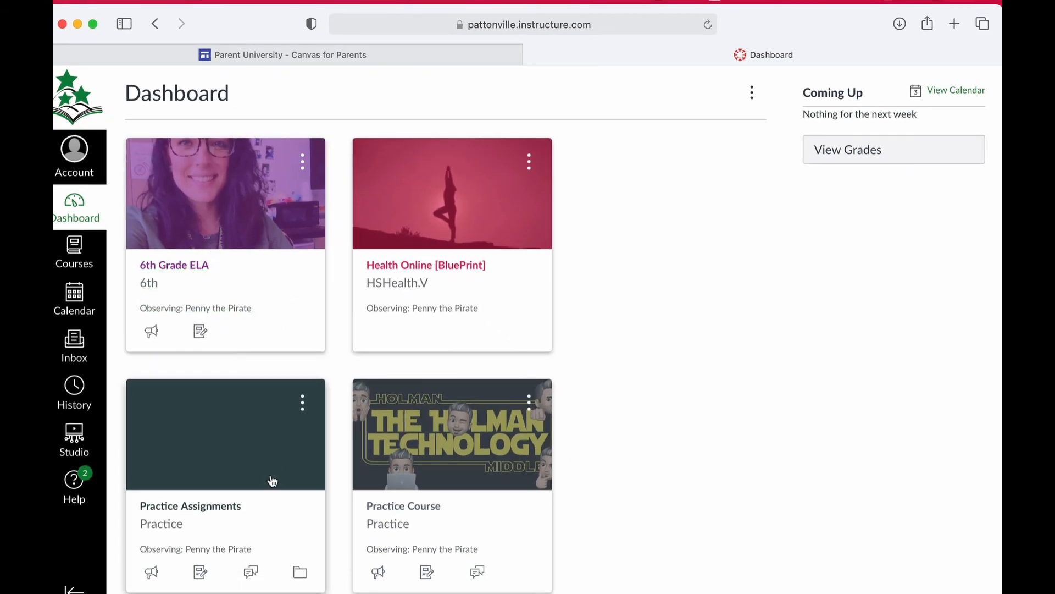
left_click(190, 506)
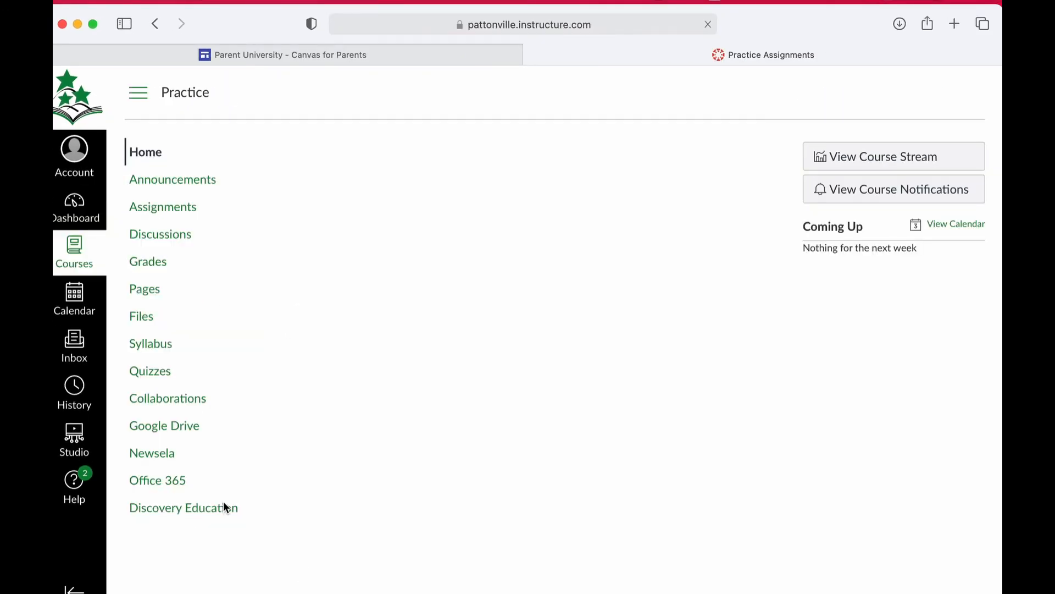
left_click(148, 261)
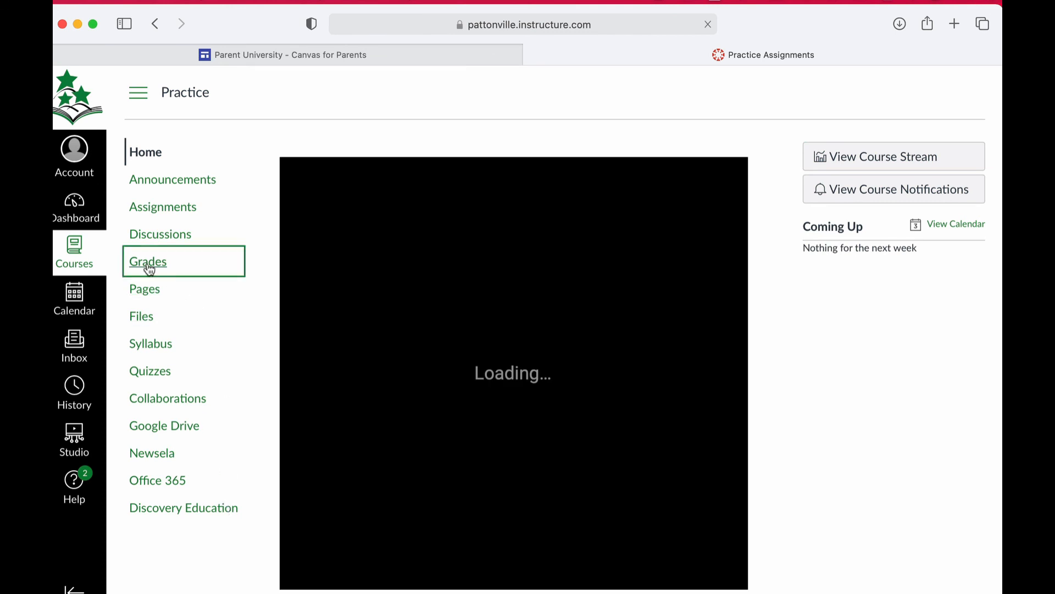
left_click(147, 262)
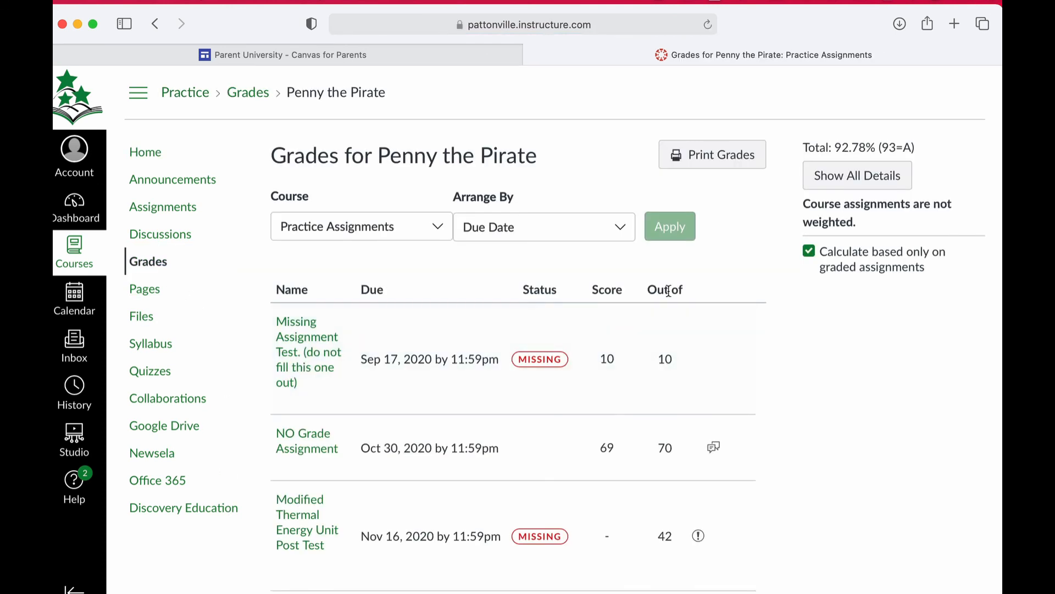
scroll("down", 3)
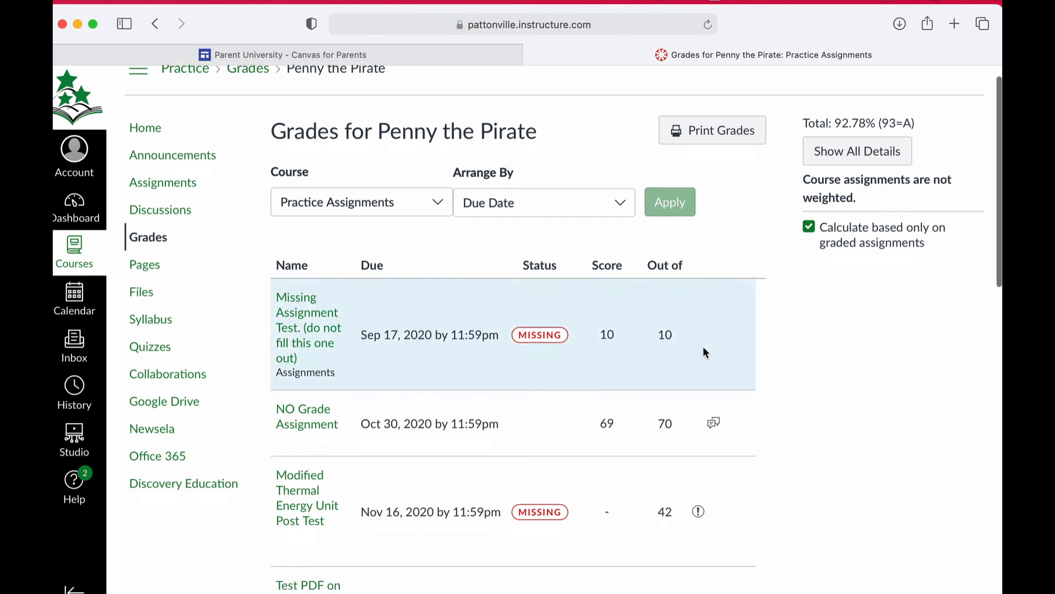
scroll("down", 3)
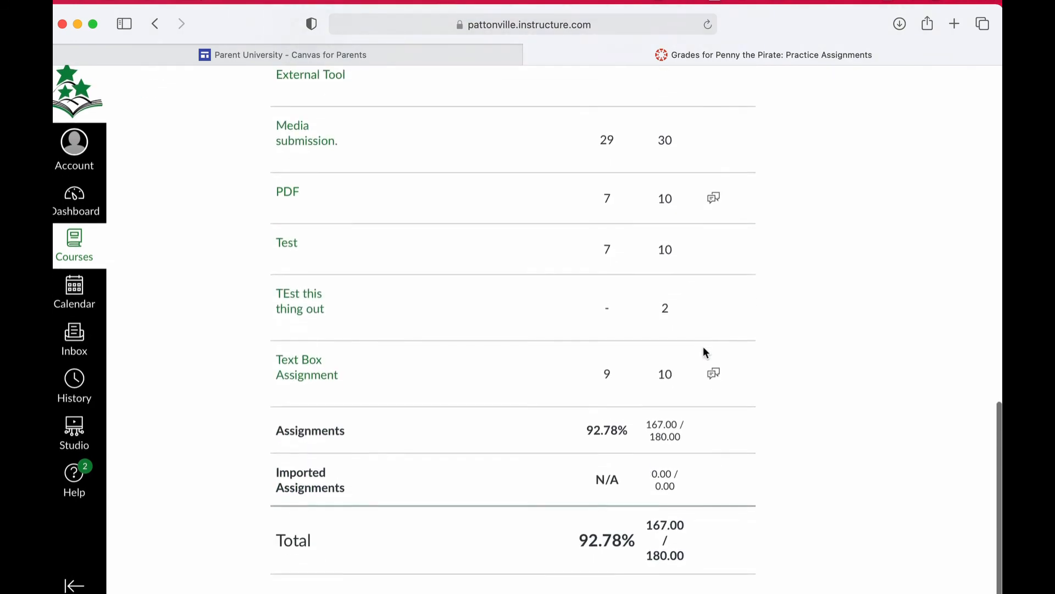